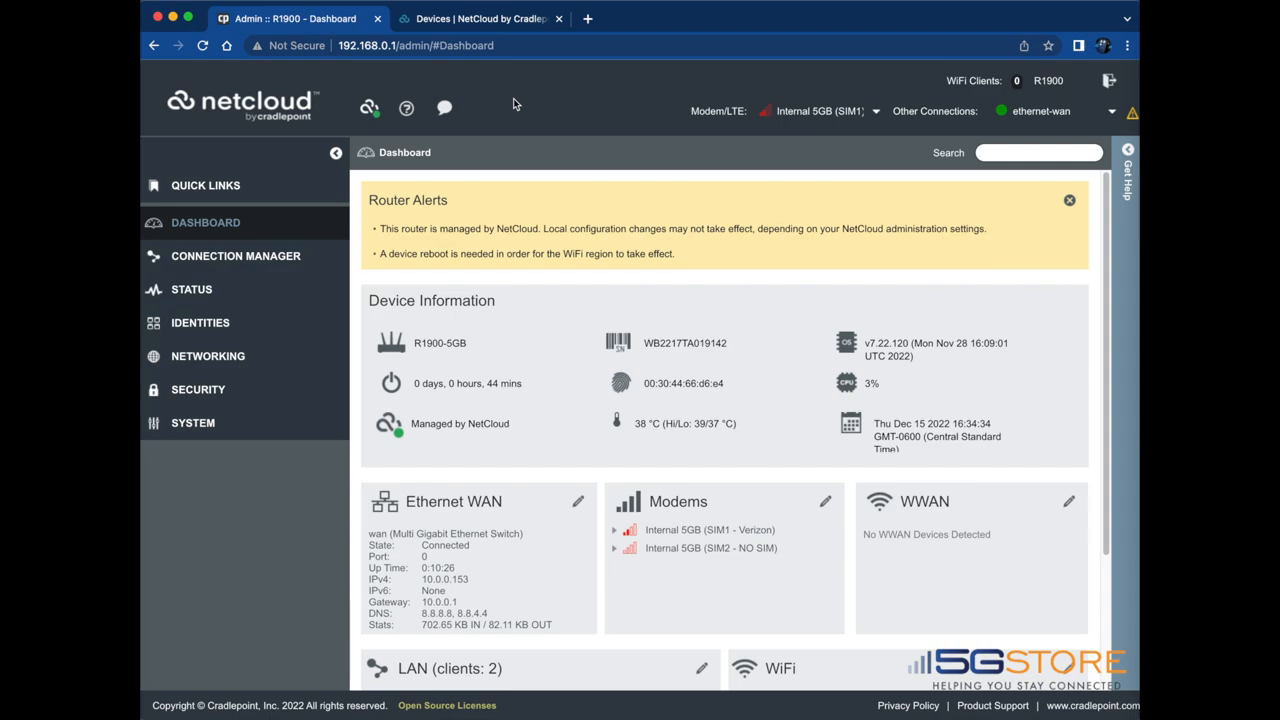
mouse_move(338, 60)
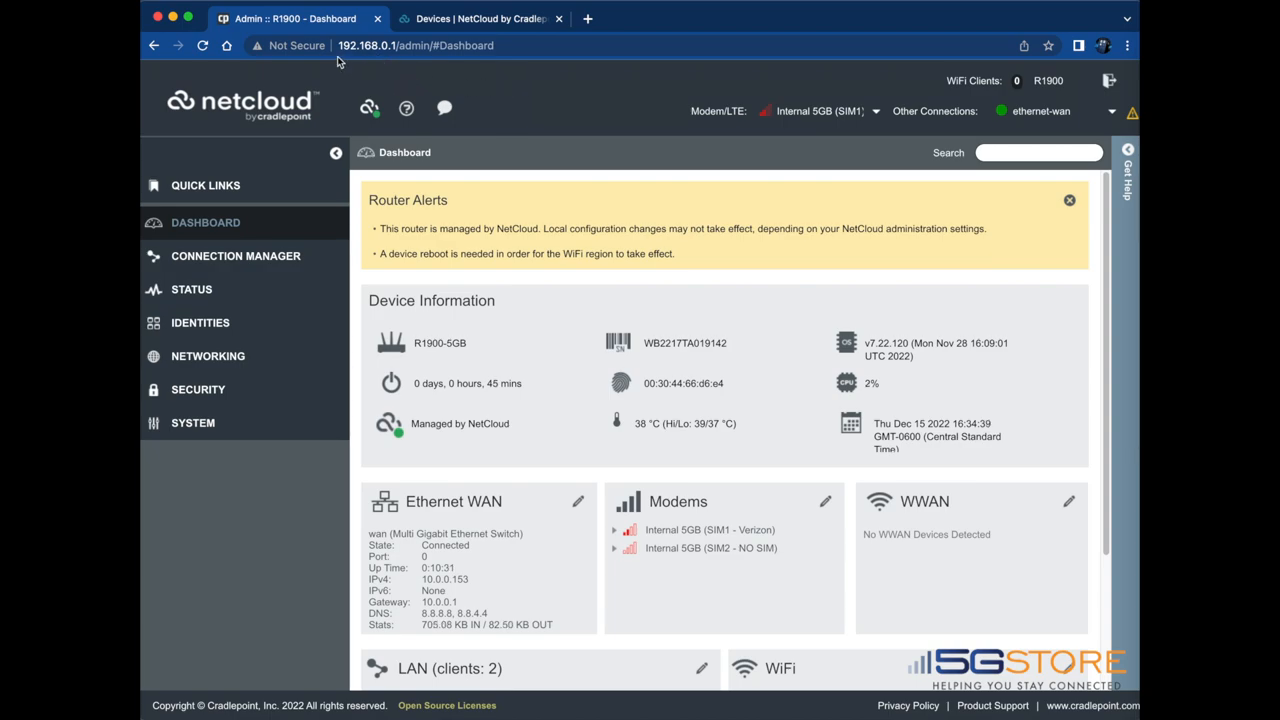
mouse_move(414, 76)
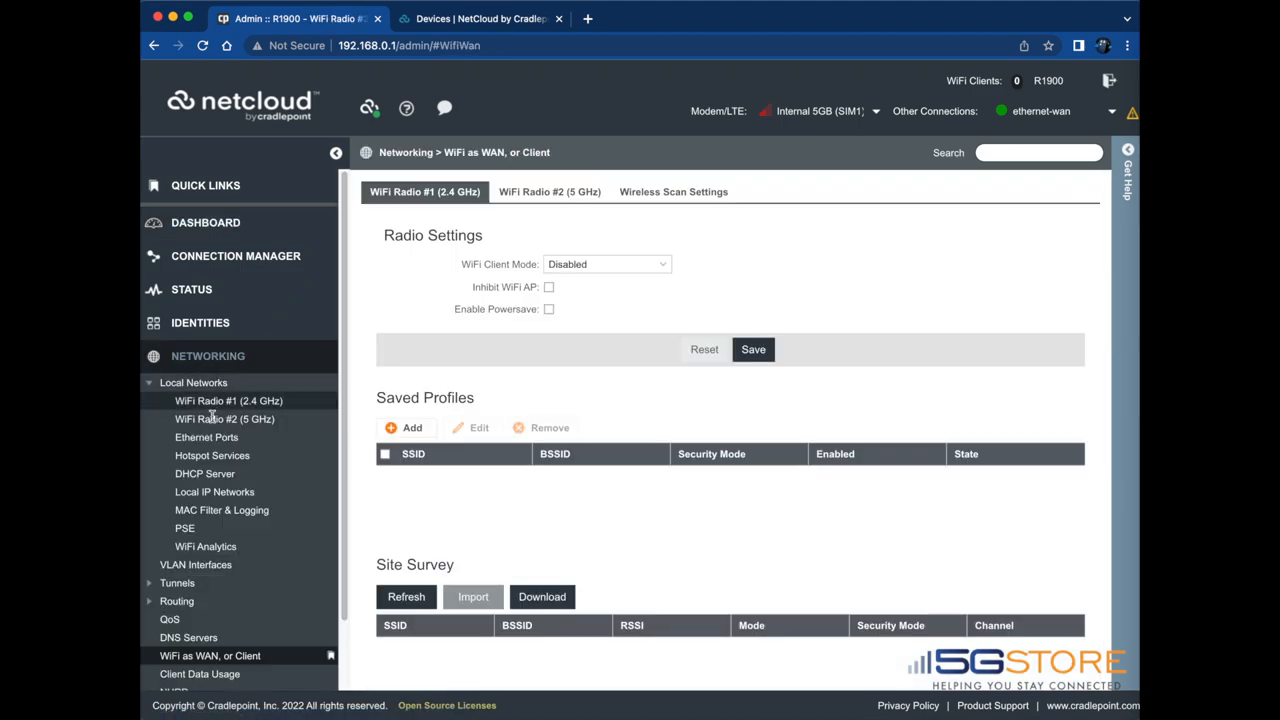
Open the lan VLAN's edit dialog from the VLAN Interfaces list
click(196, 564)
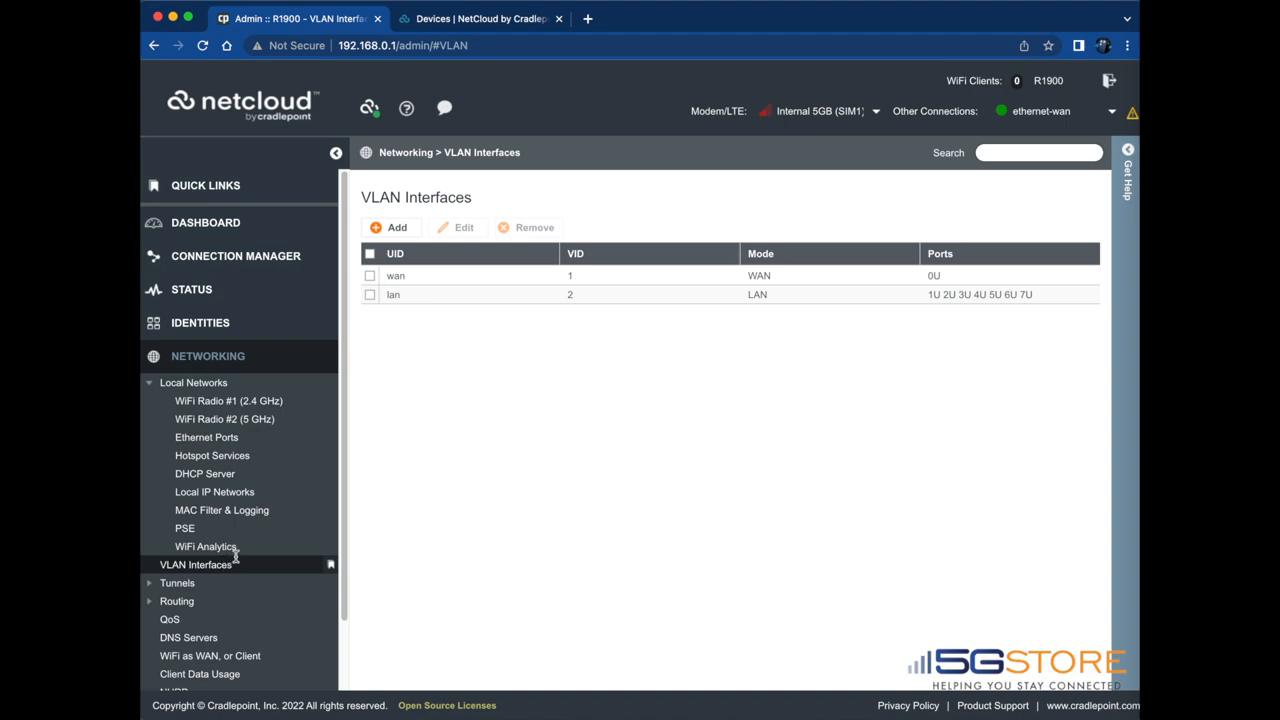
click(370, 294)
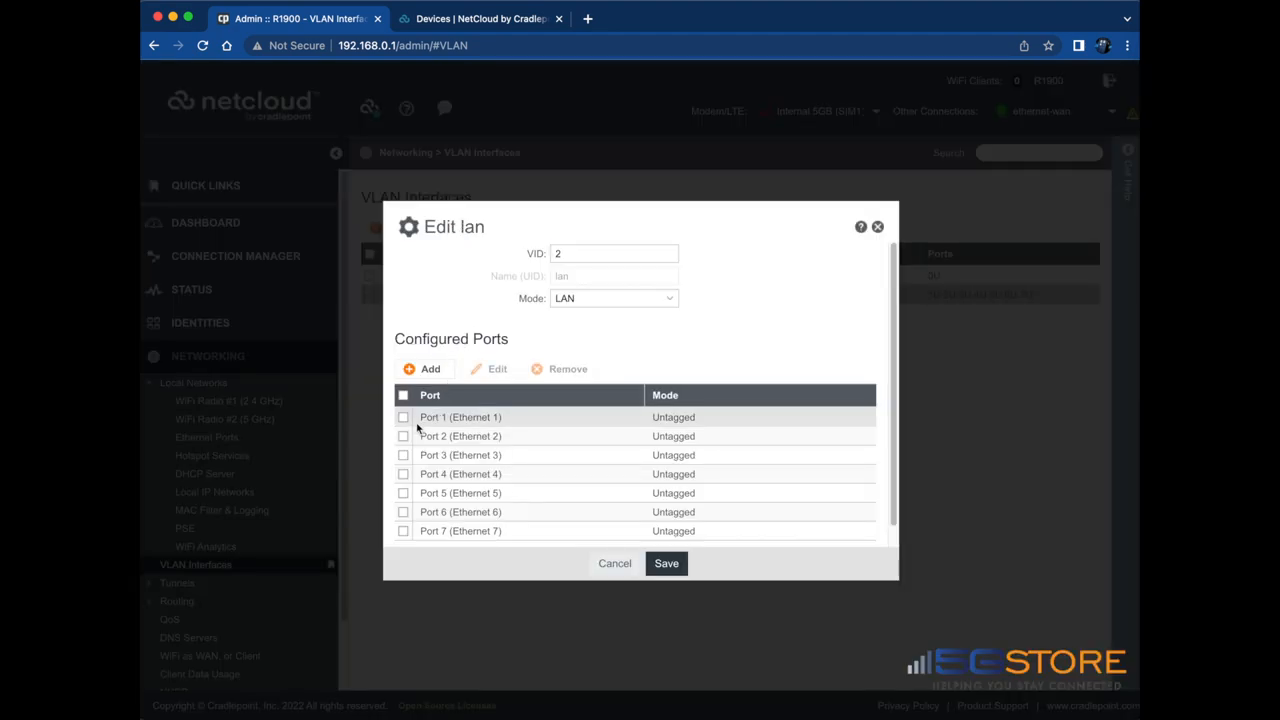
Remove Port 1 (Ethernet 1) from the lan VLAN and save, leaving ports 2–7
click(404, 418)
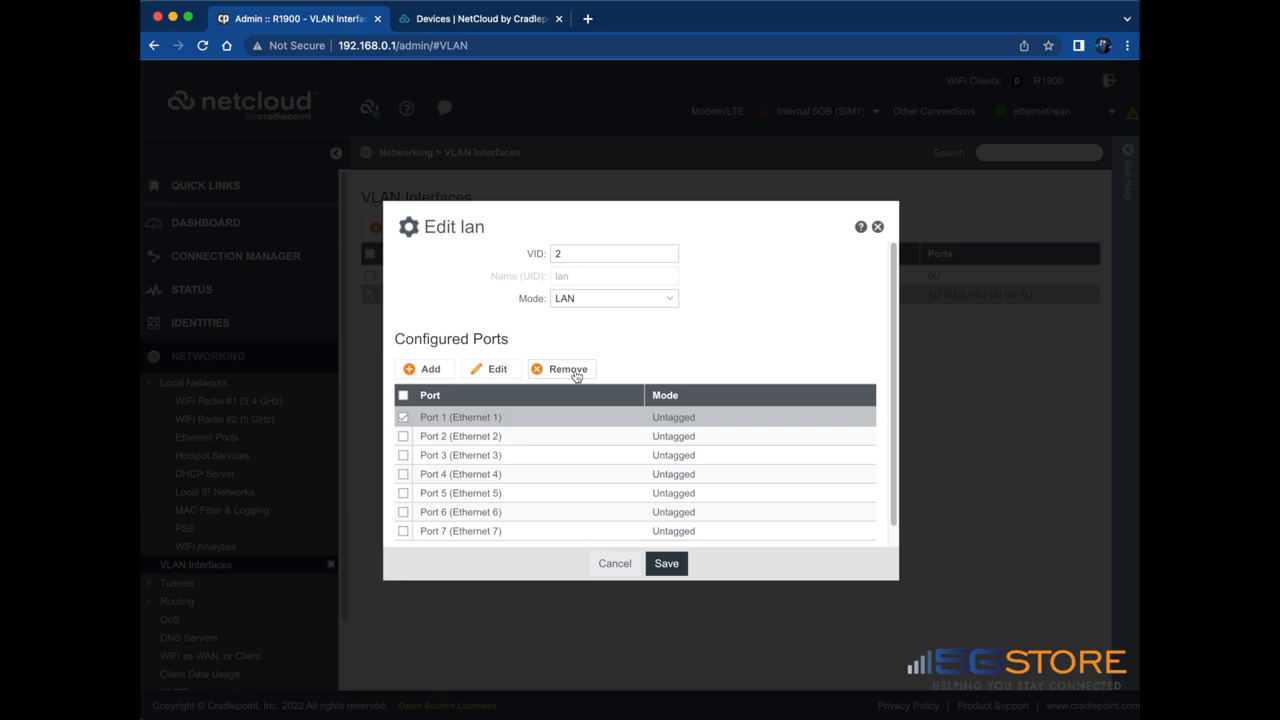
click(560, 368)
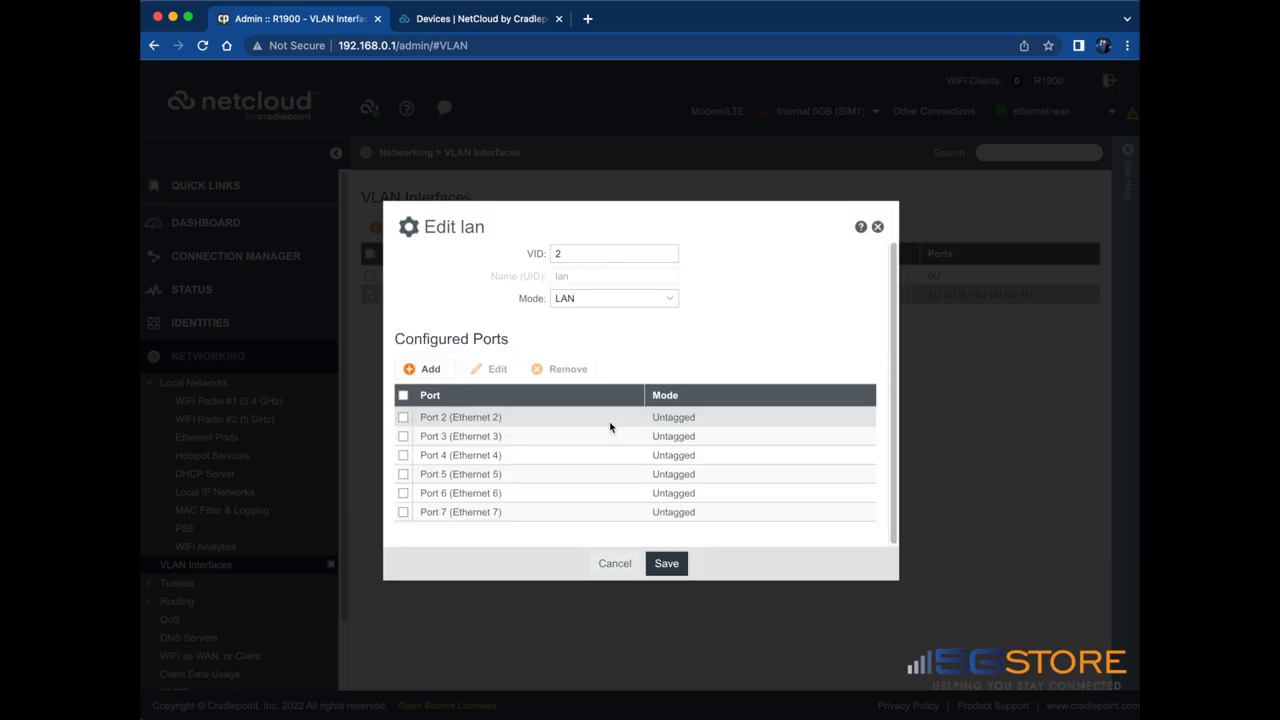
click(666, 564)
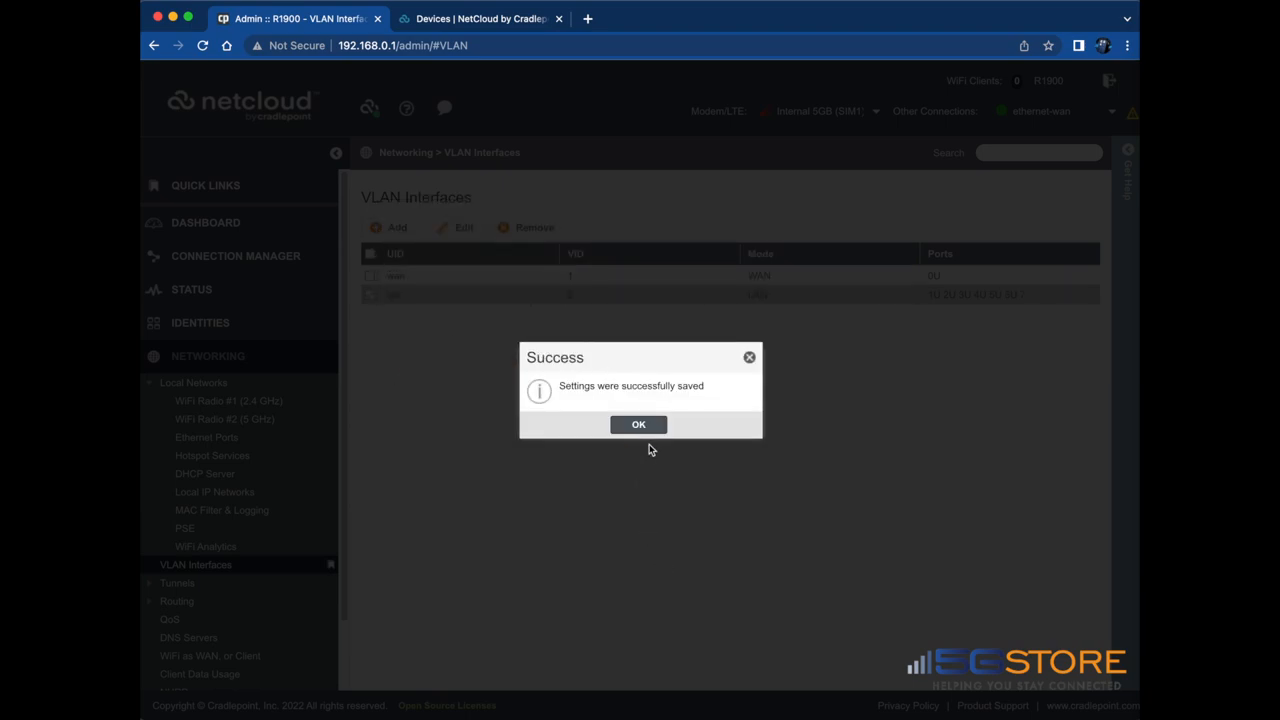
click(638, 424)
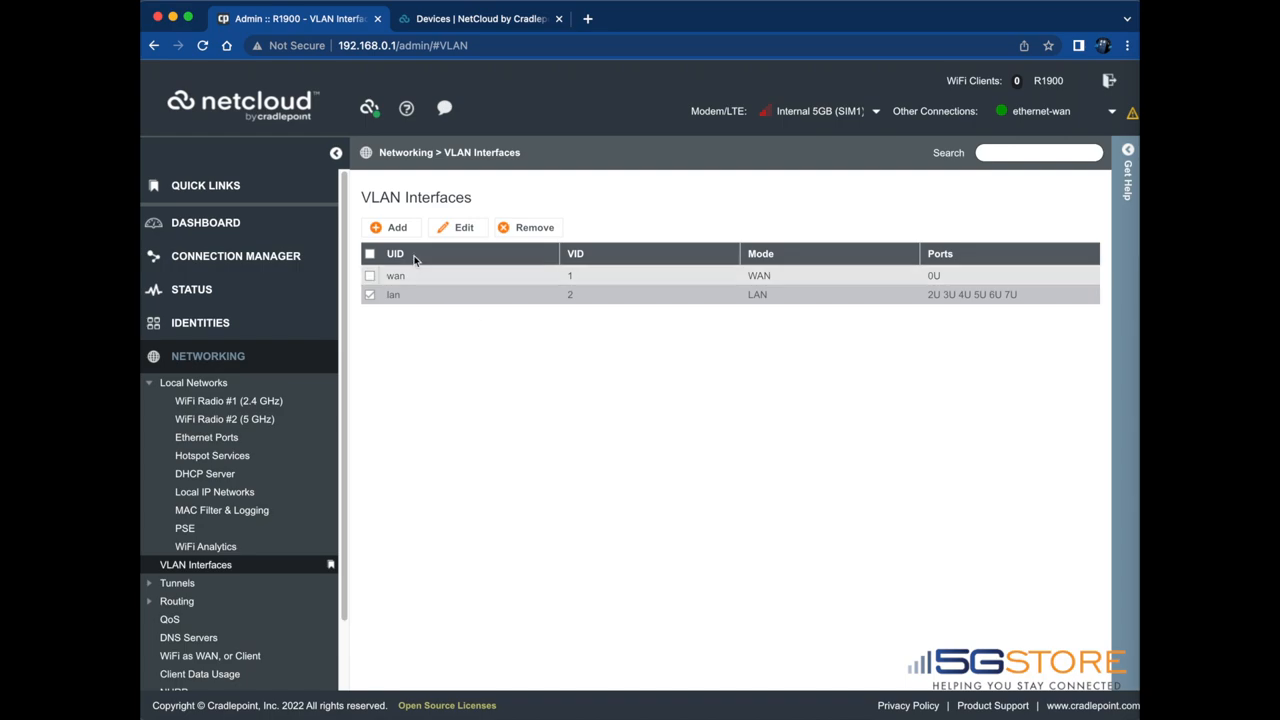
Create a new VLAN with VID 3, name WAN2 and mode WAN
click(458, 228)
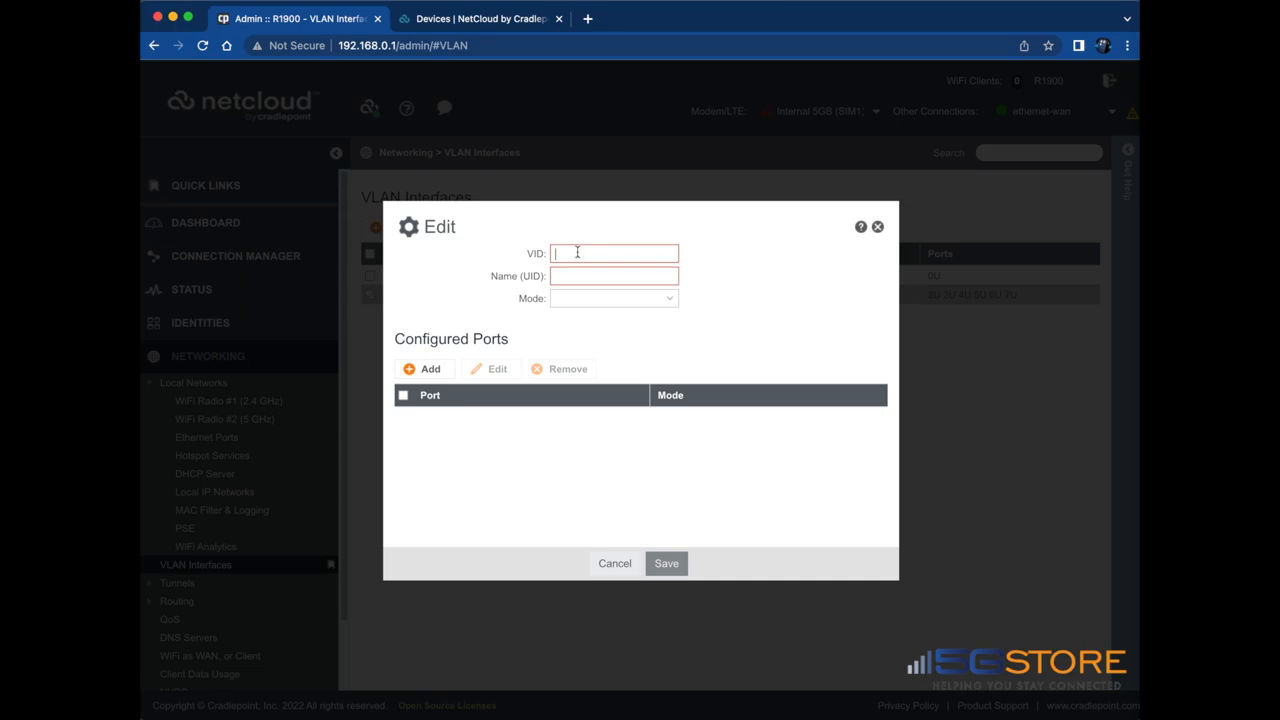
text(3)
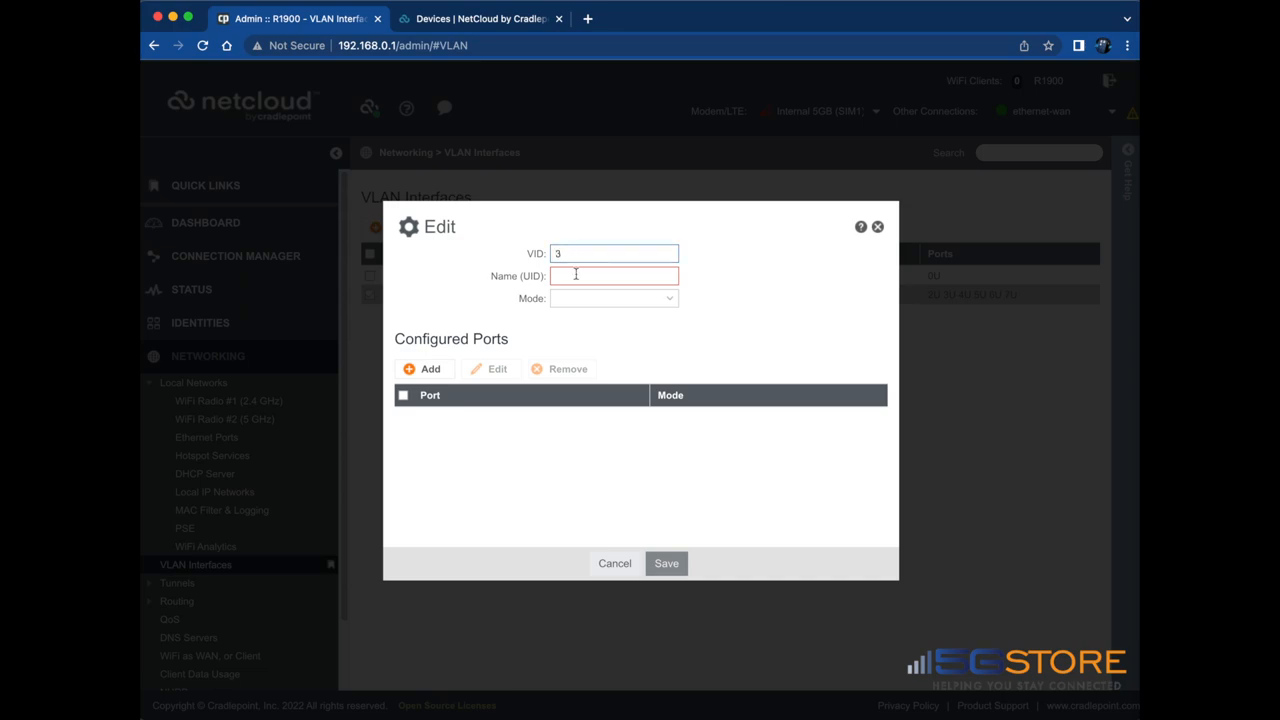
text(WAN2)
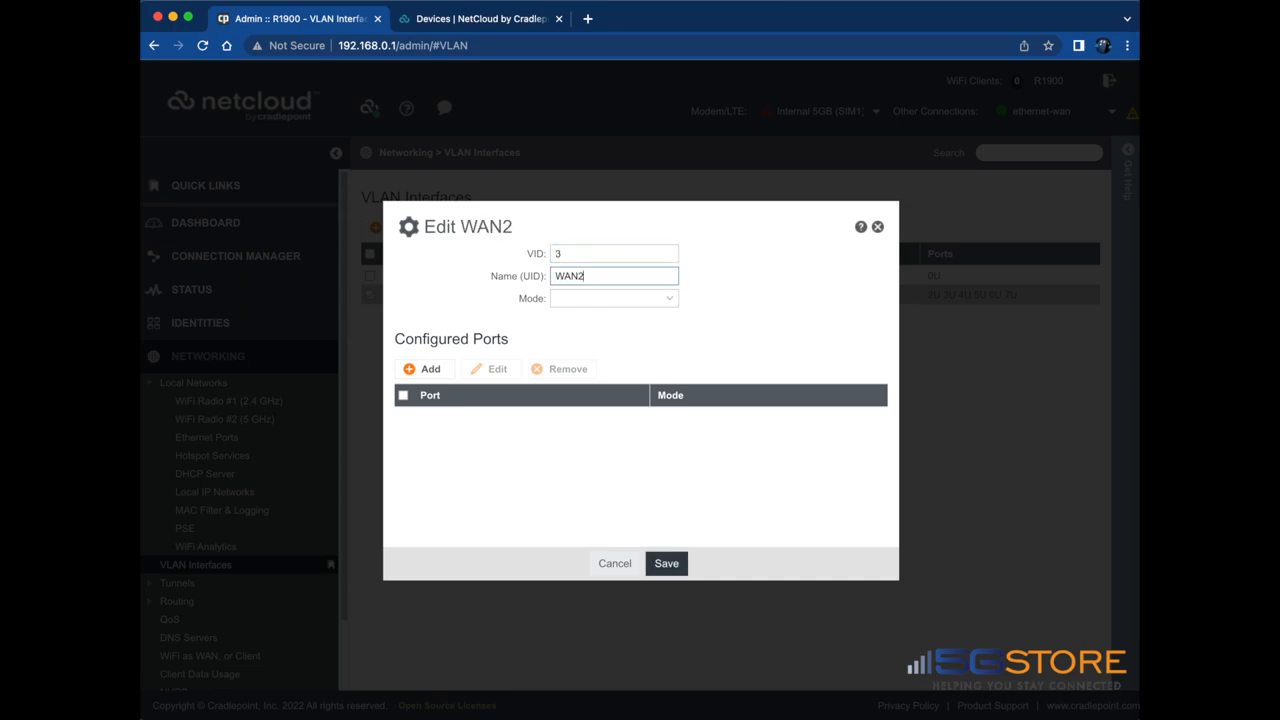
click(612, 298)
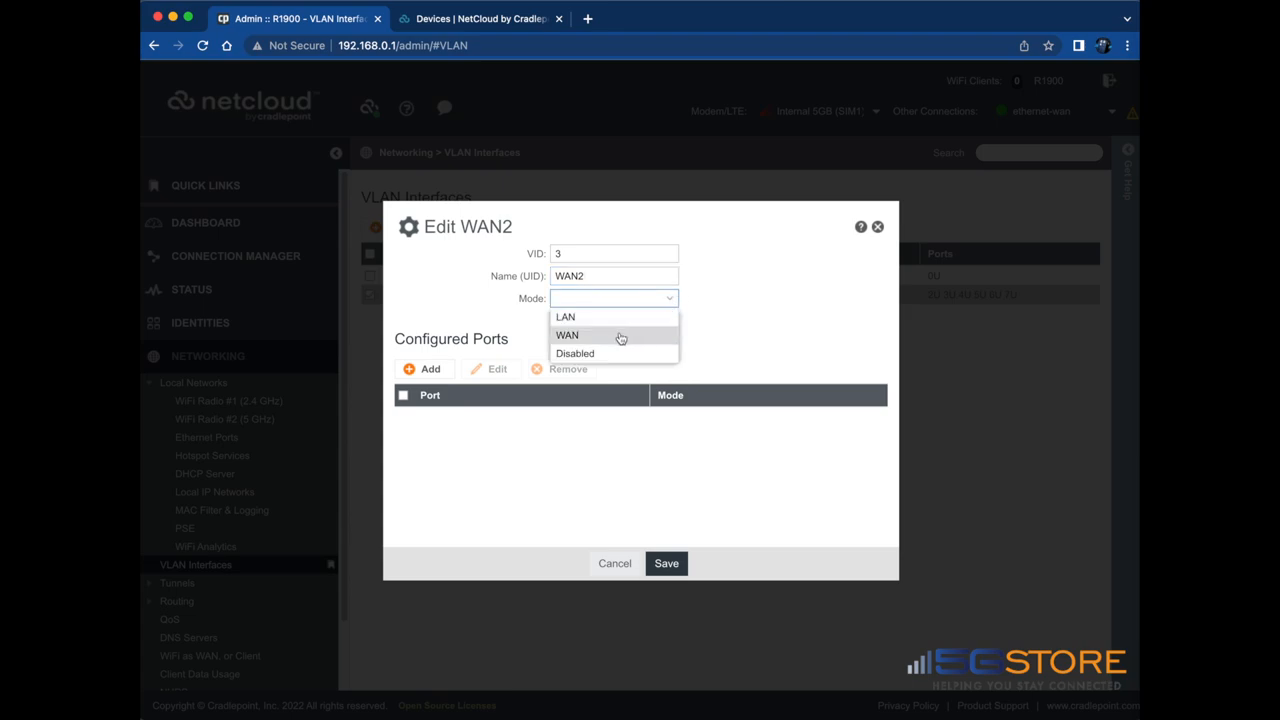
click(568, 336)
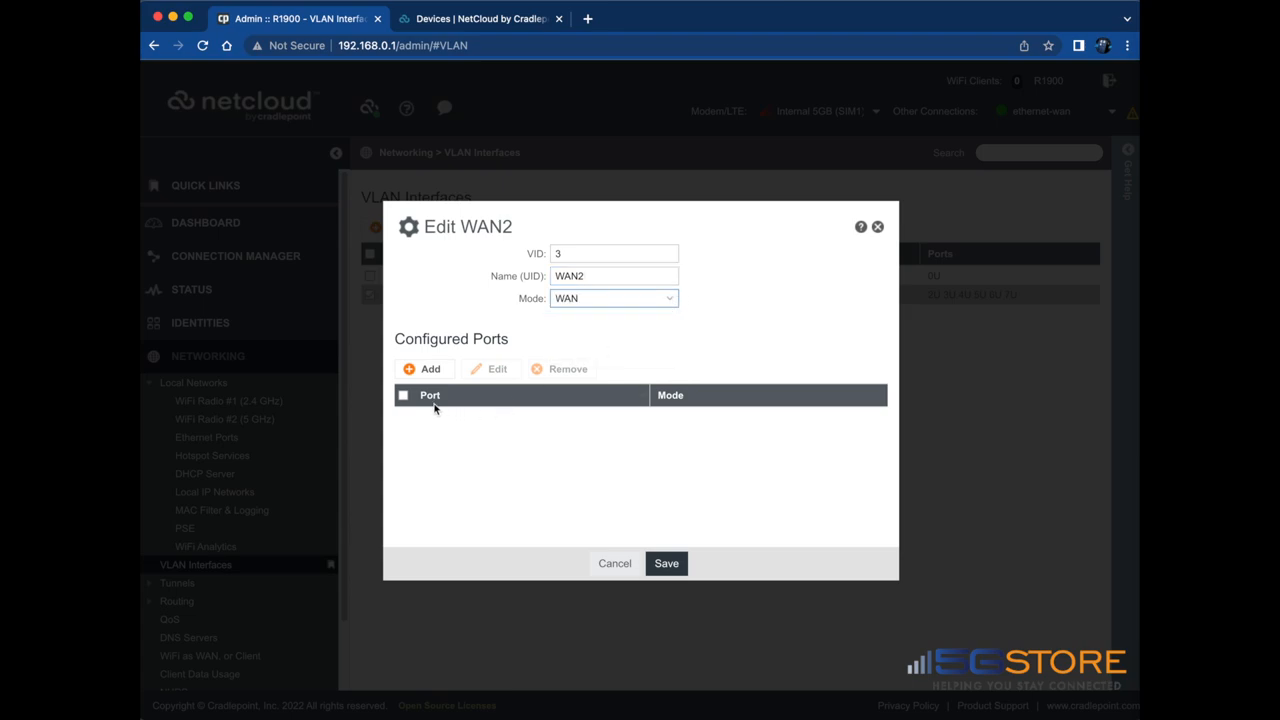
Add Port 1 (Ethernet 1) untagged to WAN2 and save the VLAN
click(428, 368)
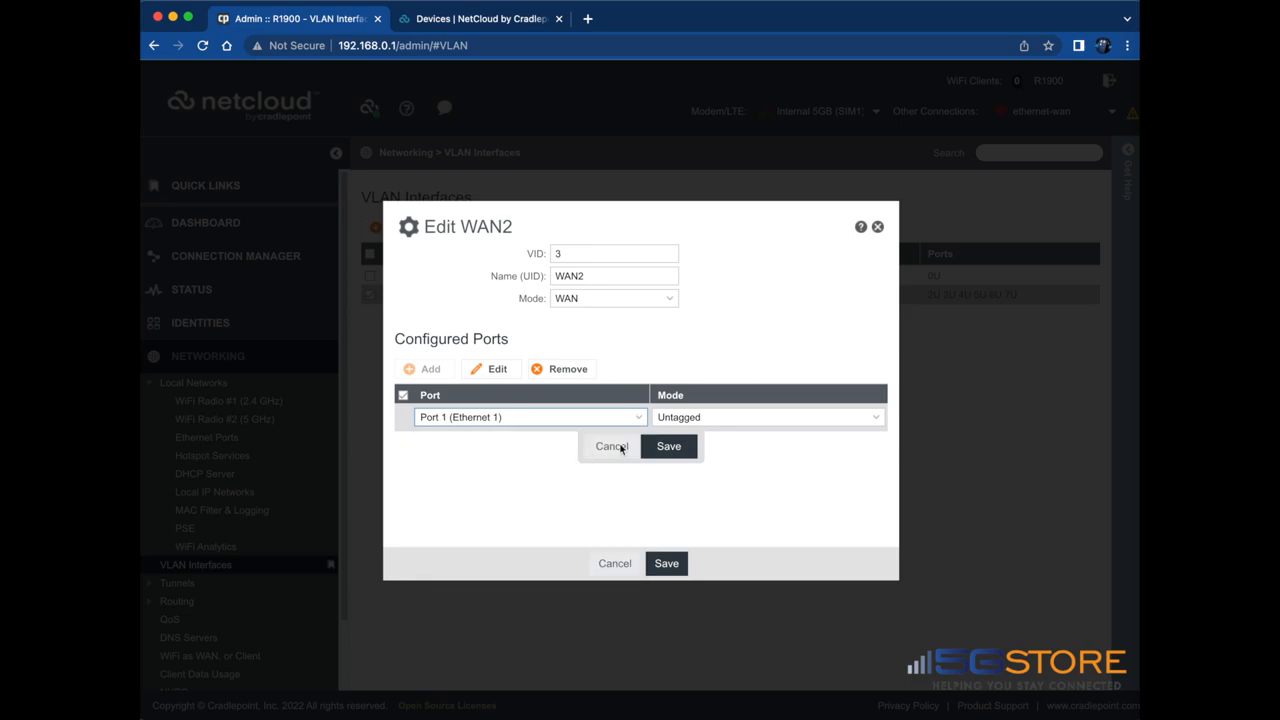
mouse_move(668, 446)
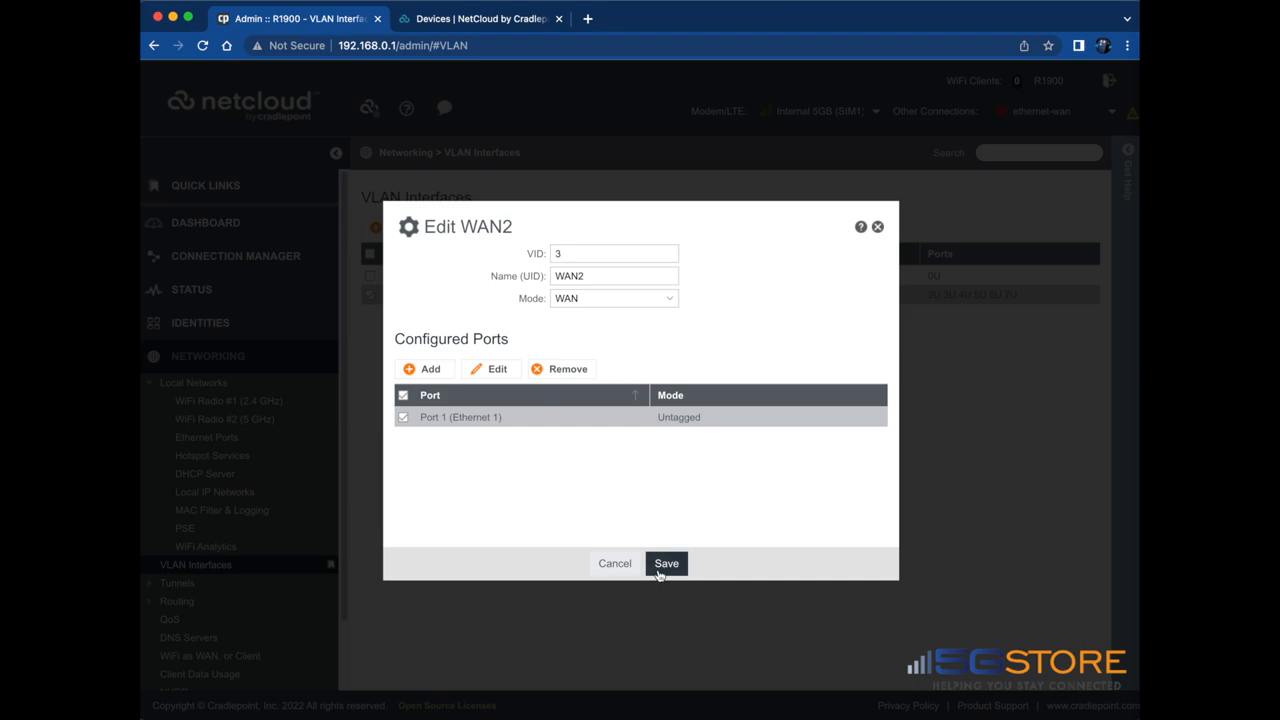
click(666, 564)
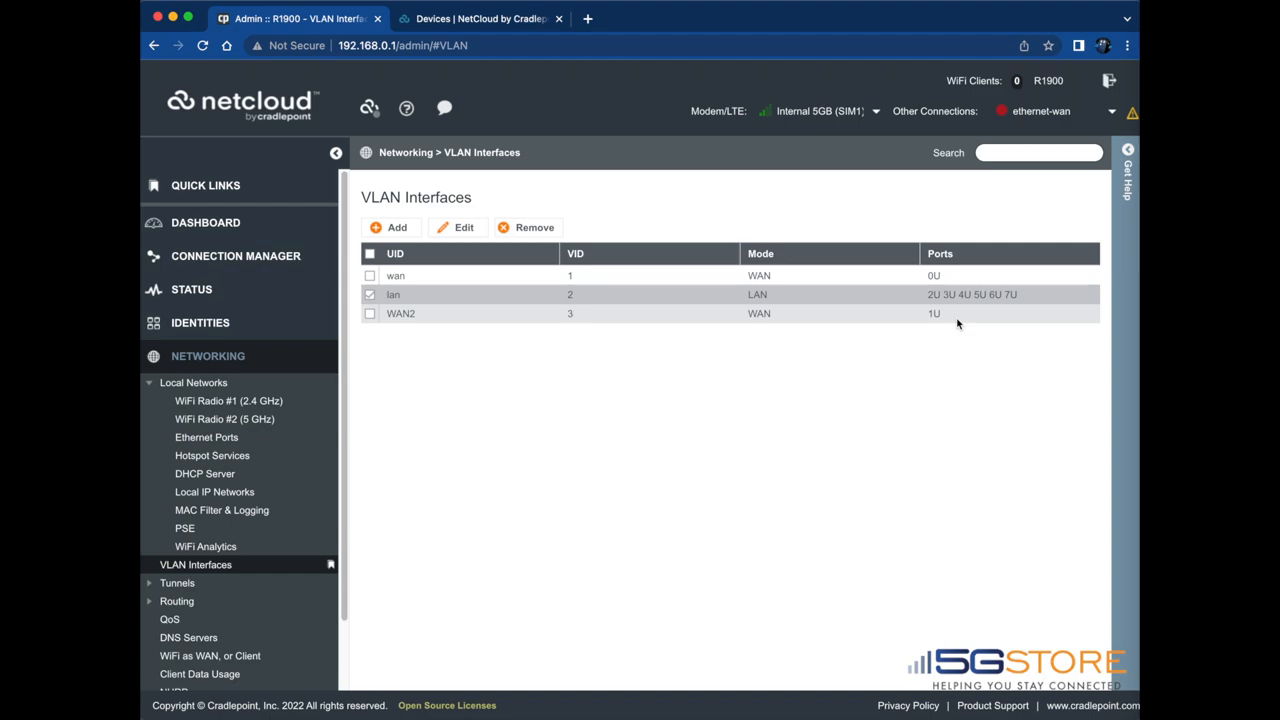
mouse_move(250, 264)
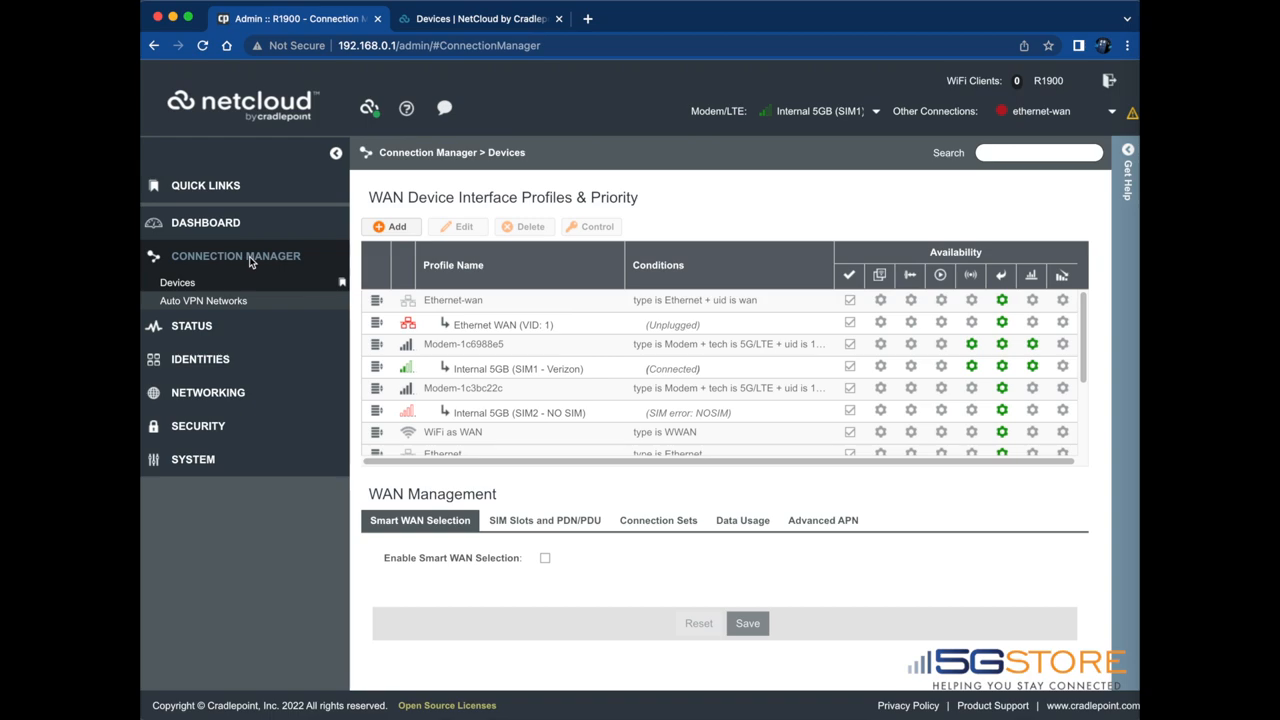
Scroll the Connection Manager device list to confirm Ethernet 1 (VID 3) is first and Connected
scroll(down, 3)
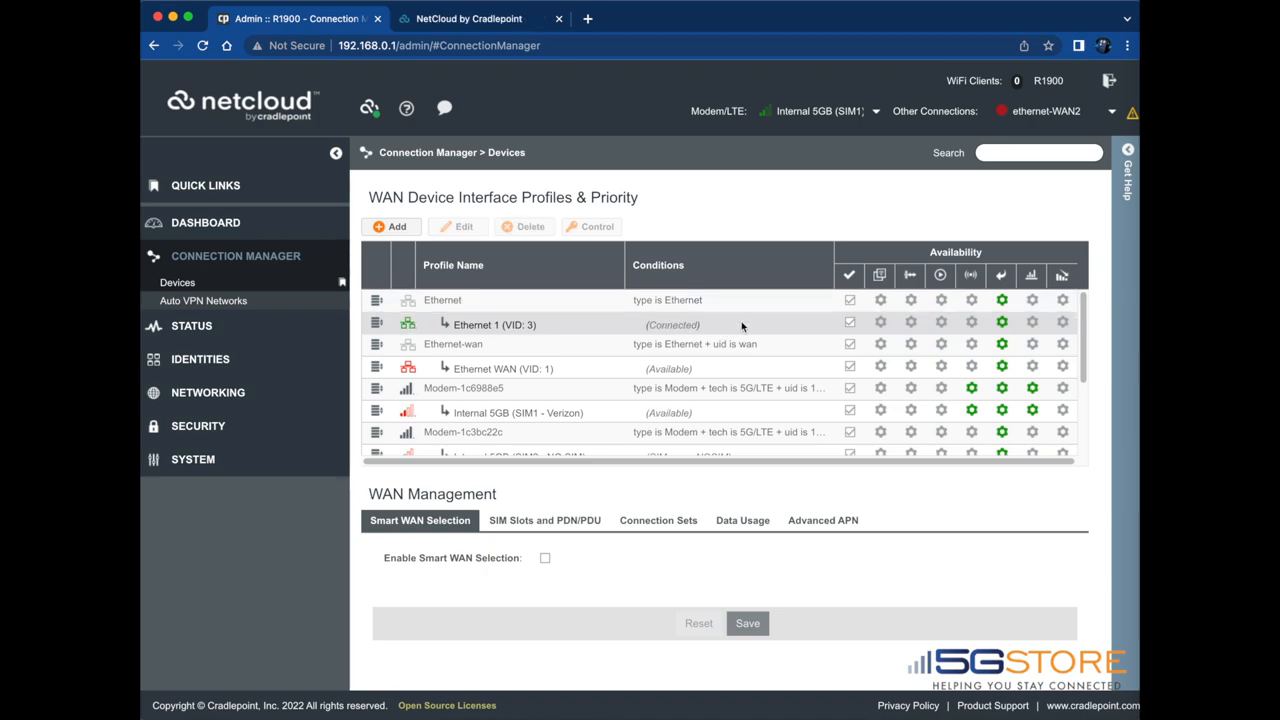
mouse_move(748, 320)
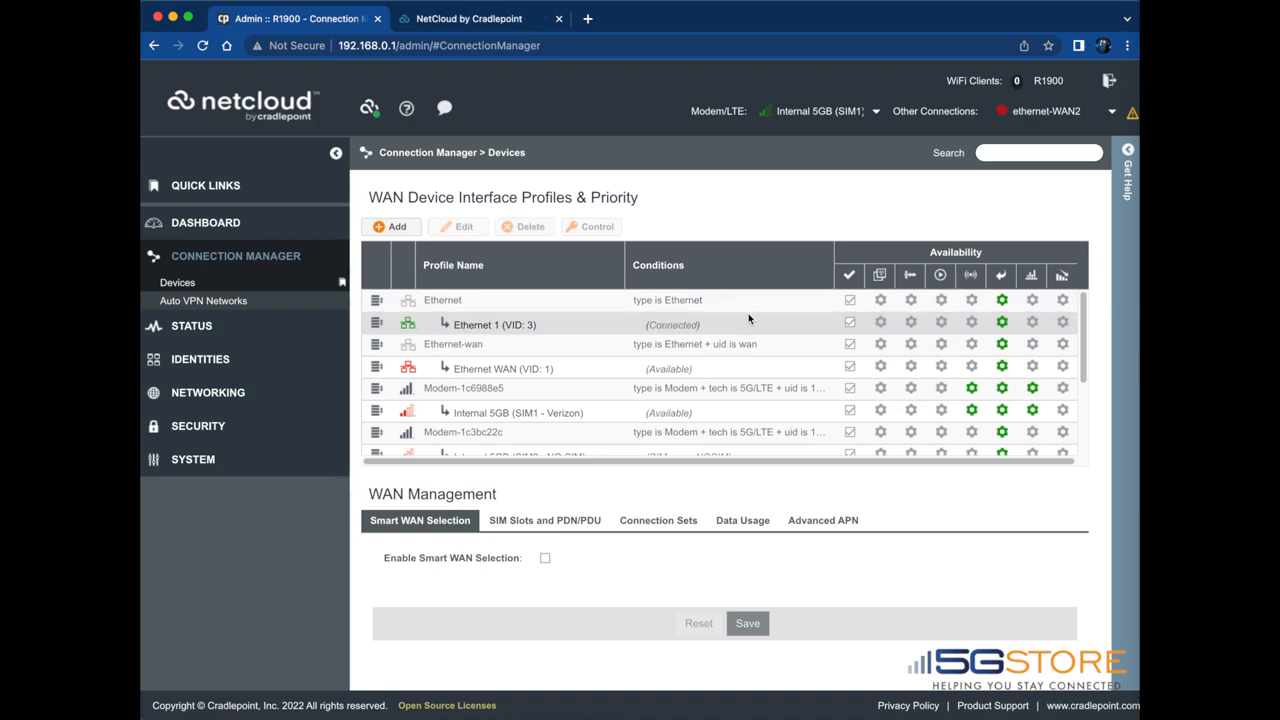